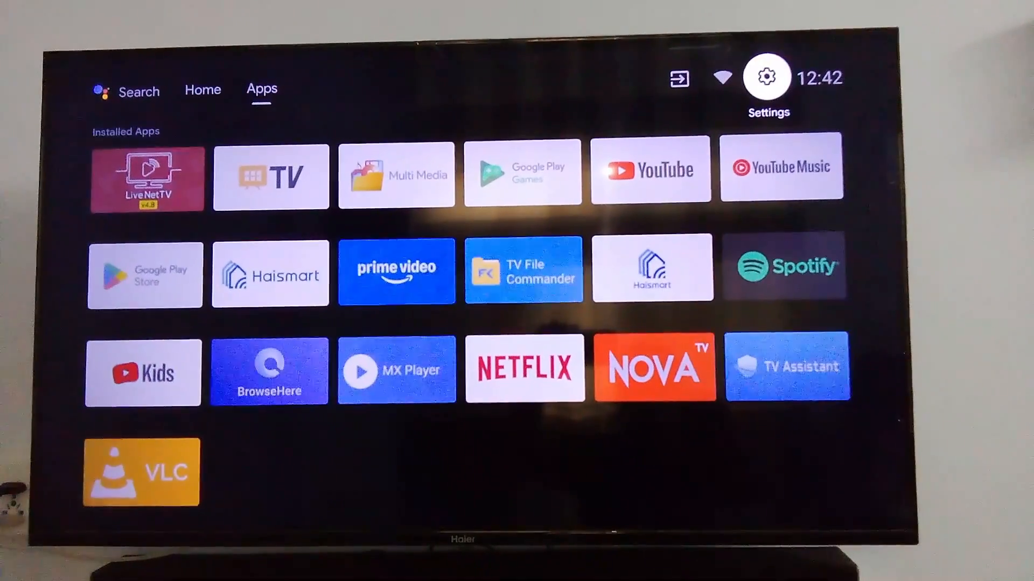
Unlock developer mode from the About page's Android TV OS build, then back to Settings.
left_click(766, 77)
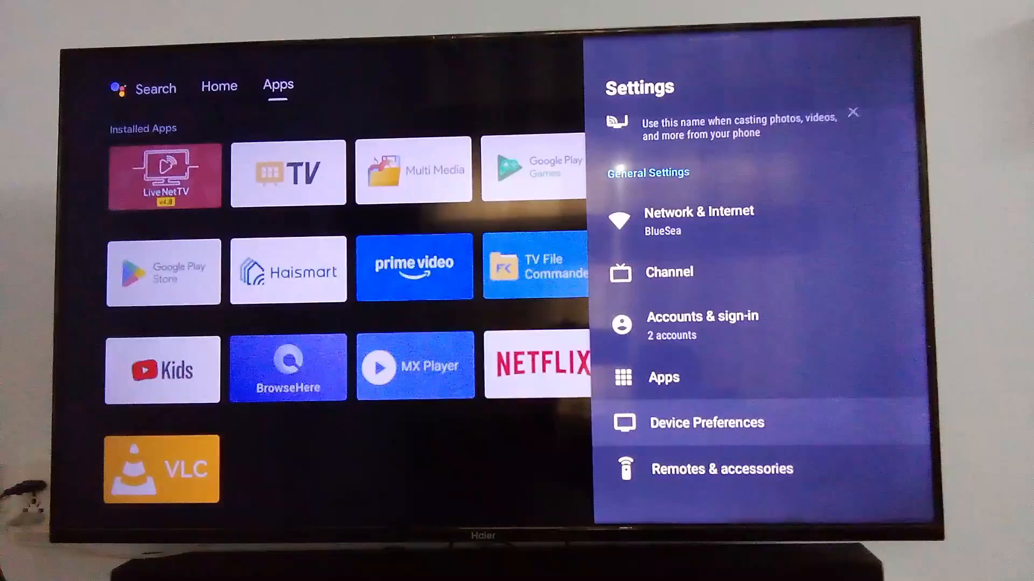
left_click(705, 422)
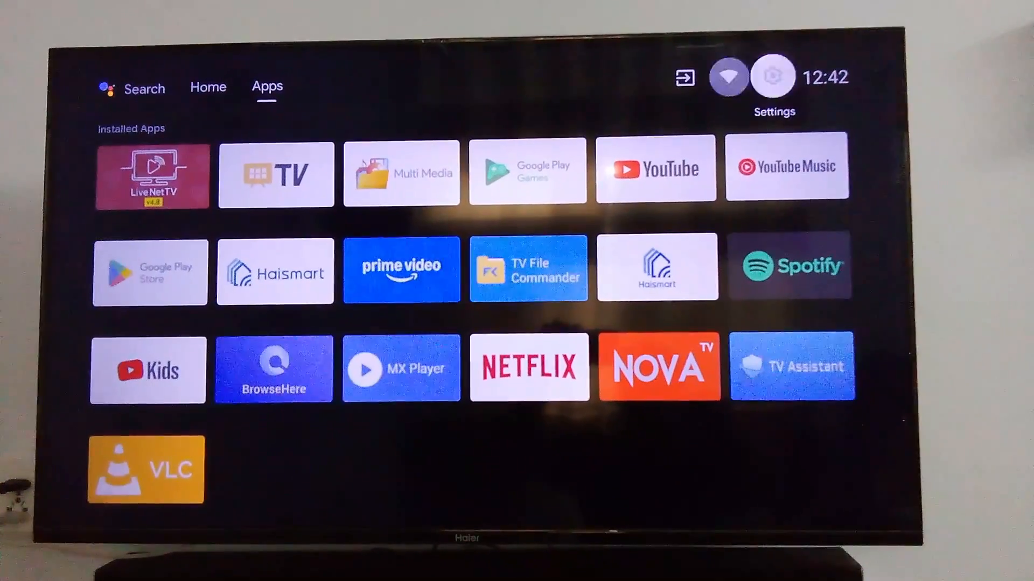
left_click(769, 78)
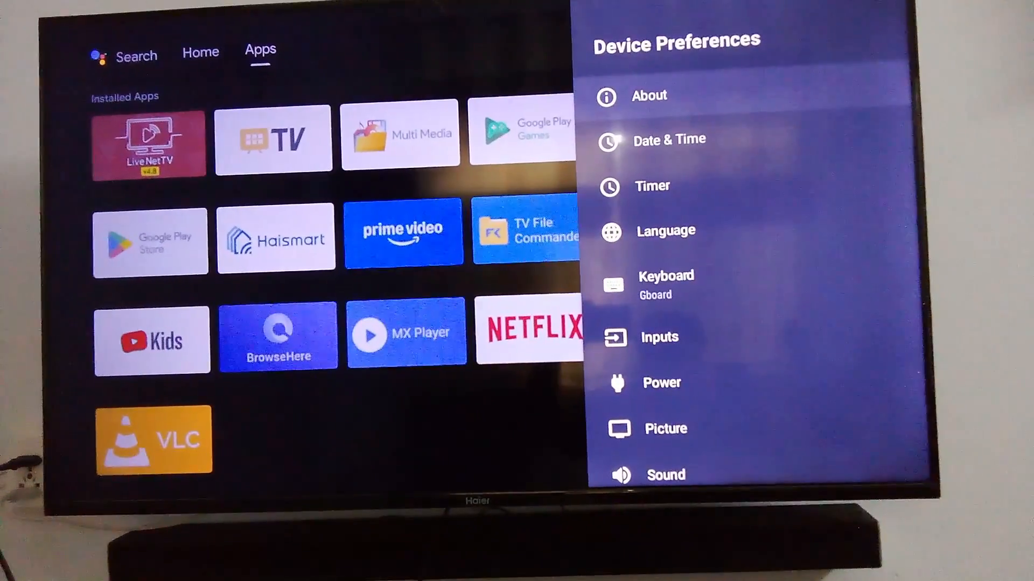
left_click(650, 96)
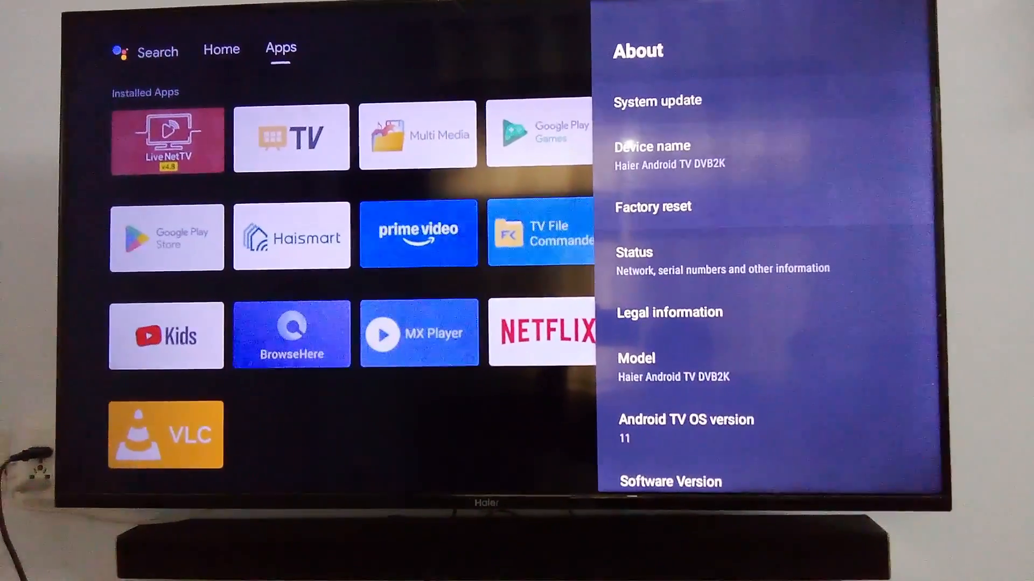
scroll("down", 3)
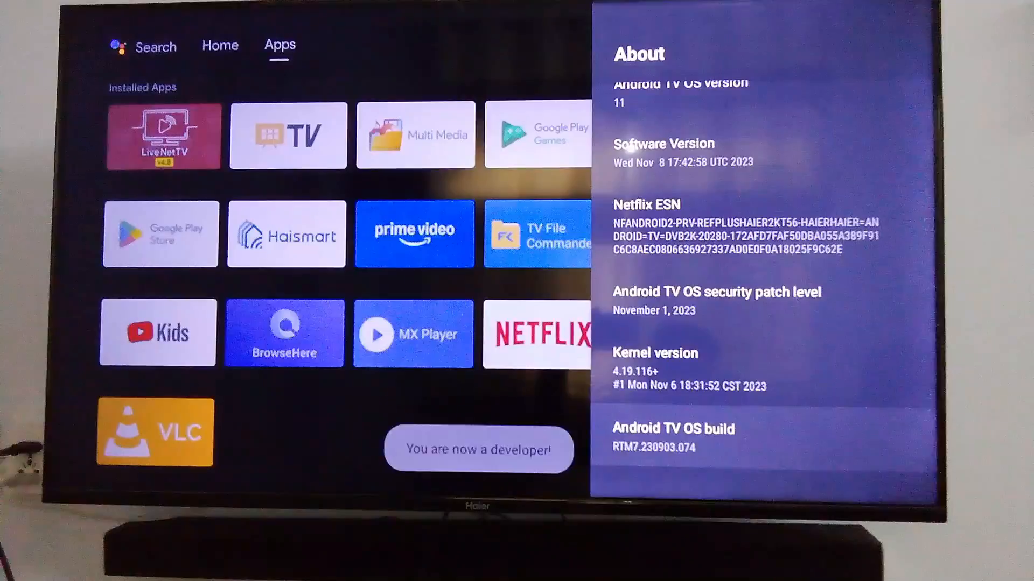
key("Back")
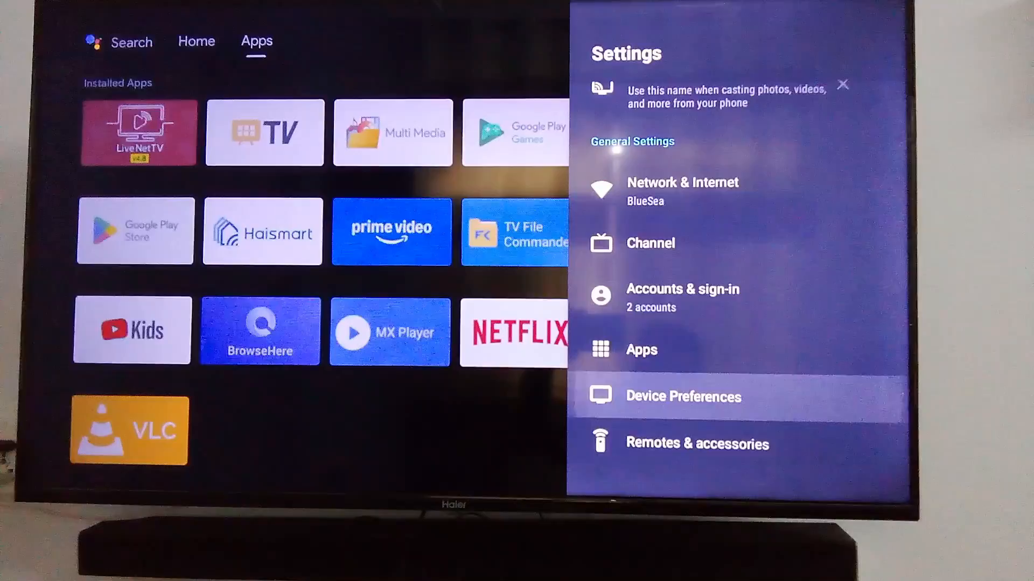
Enter Developer options via Device Preferences and scroll to the 1x animation scale entries.
left_click(682, 397)
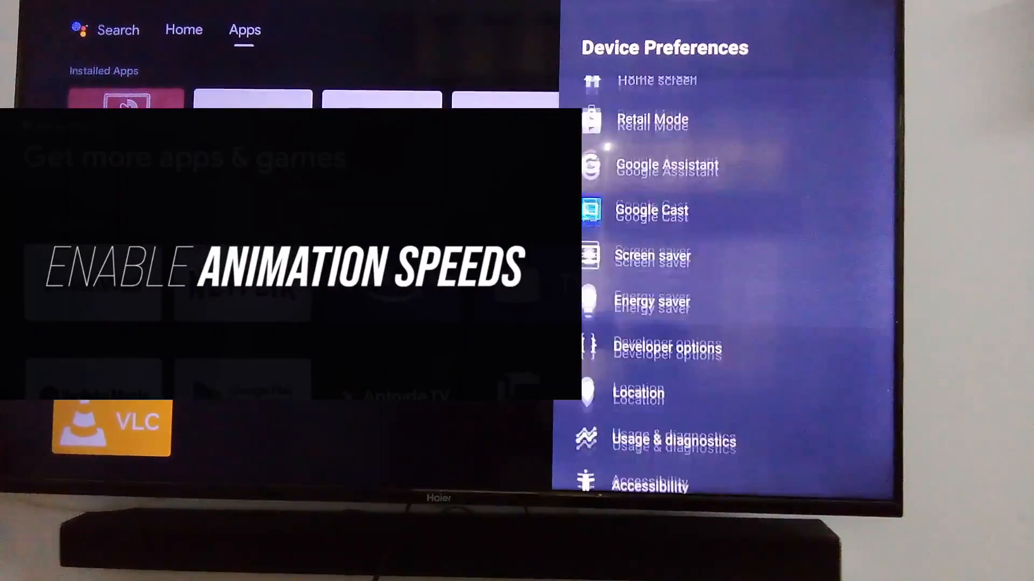
scroll("down", 3)
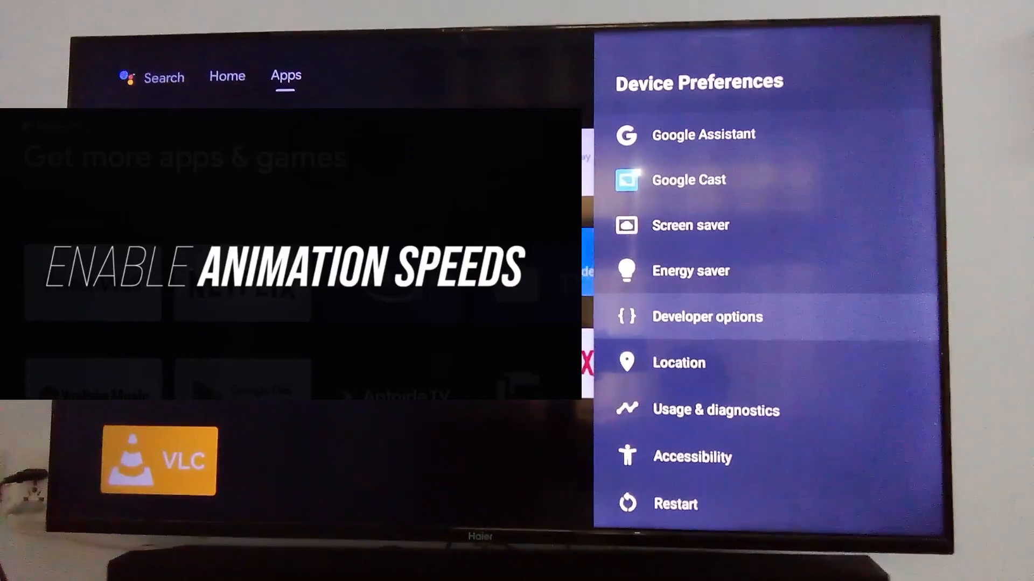
left_click(707, 317)
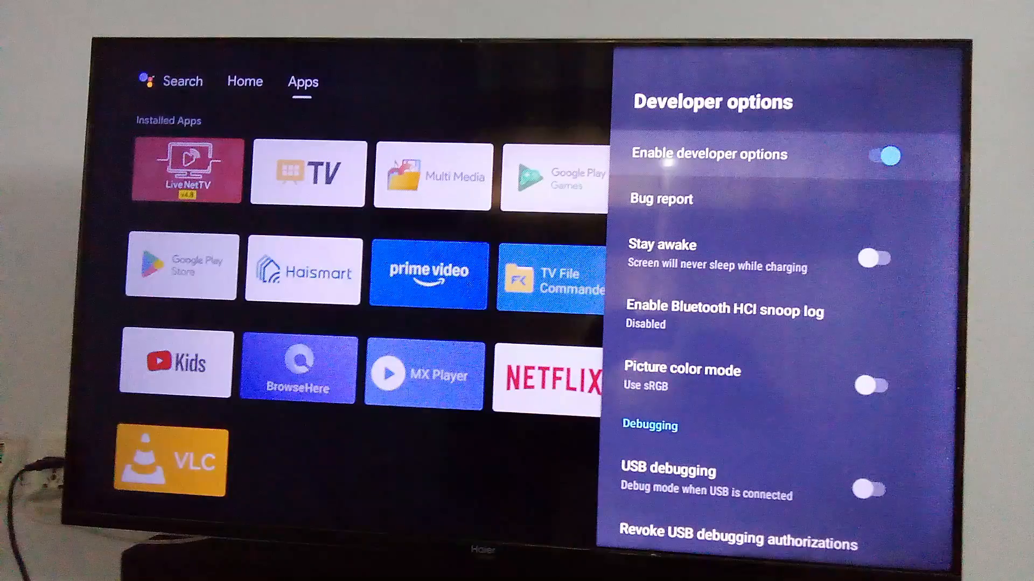
scroll("down", 3)
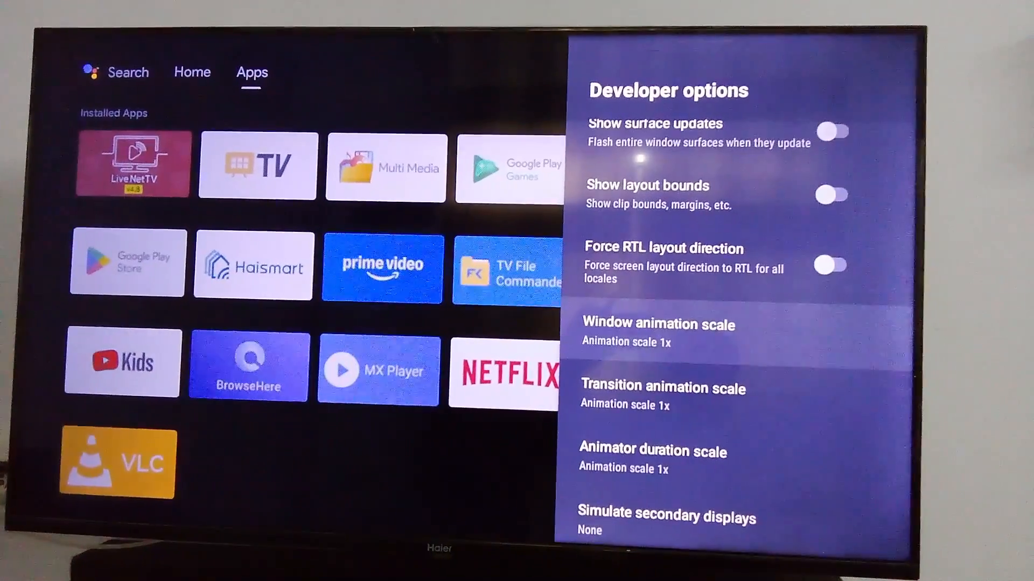
Select Window animation scale, then scroll down to Background process limit at Standard limit.
left_click(658, 324)
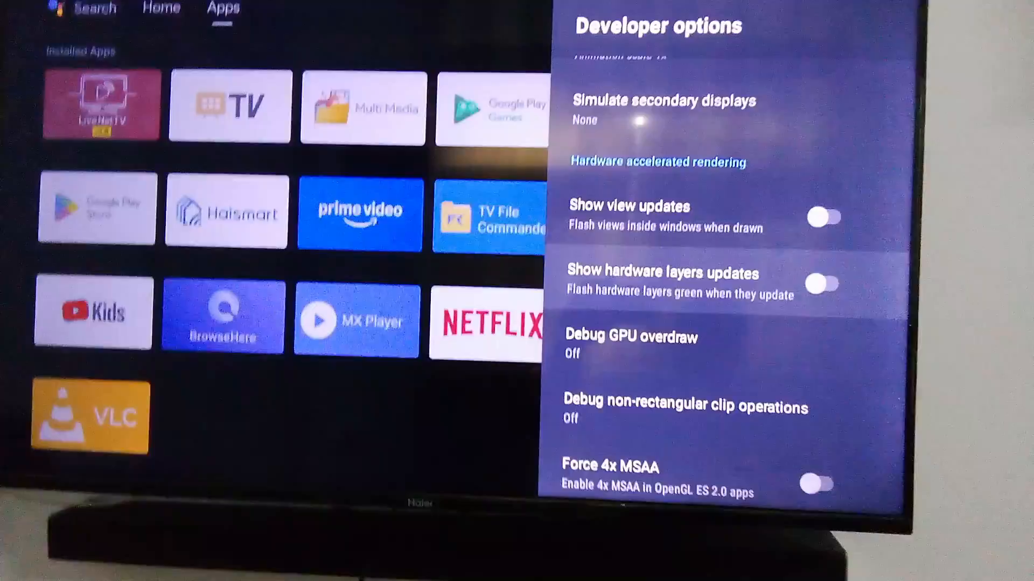
scroll("down", 3)
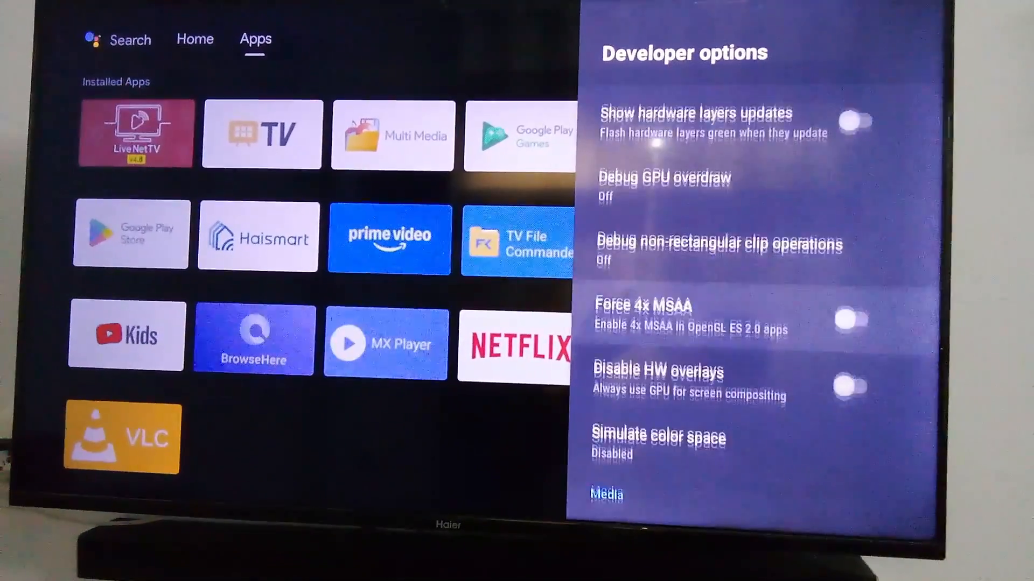
scroll("down", 3)
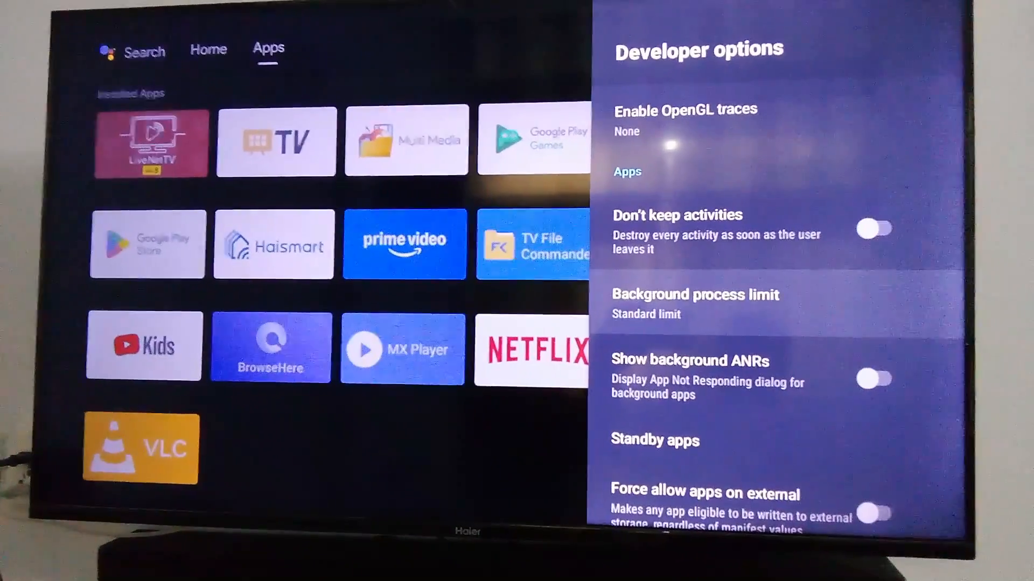
Set Background process limit to 'At most 2 processes' and return to main Settings.
left_click(695, 295)
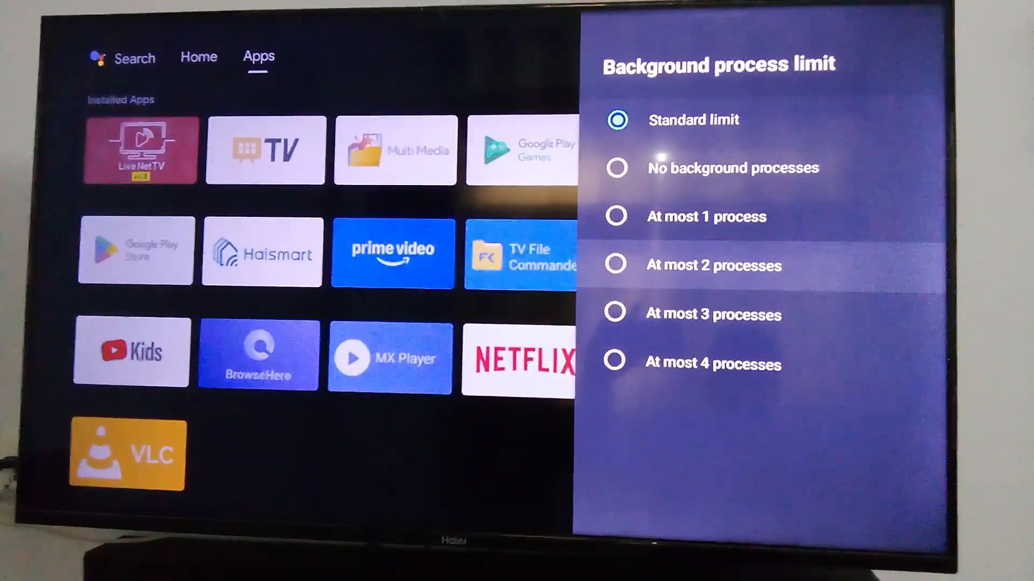
left_click(714, 266)
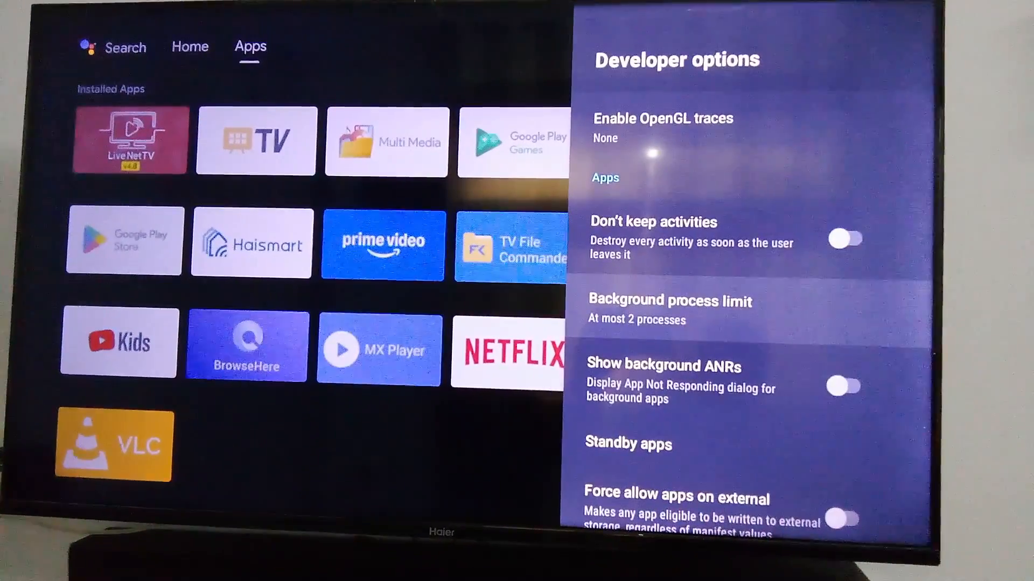
left_click(669, 302)
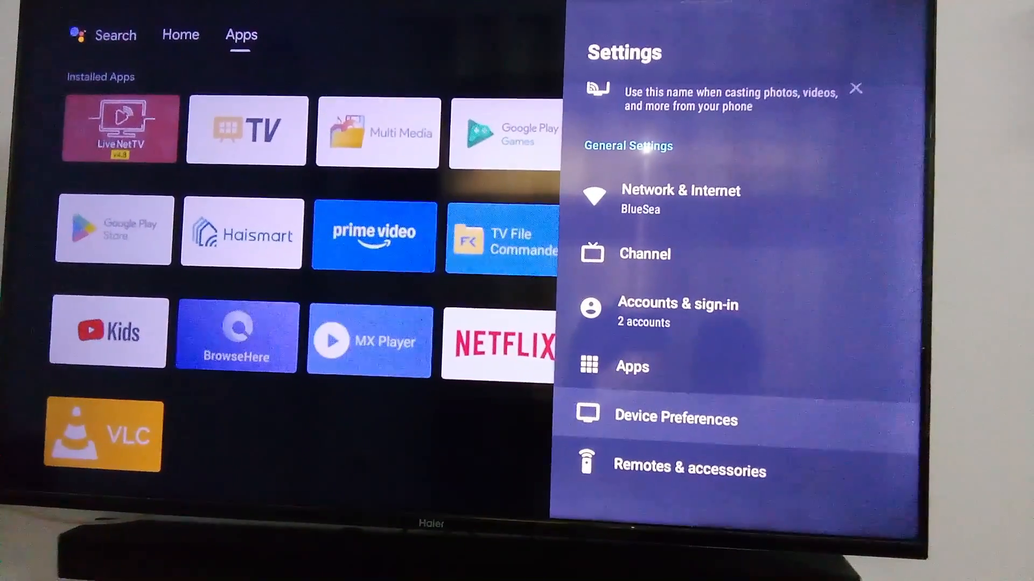
Reopen Device Preferences and scroll down to the Developer options entry.
left_click(676, 417)
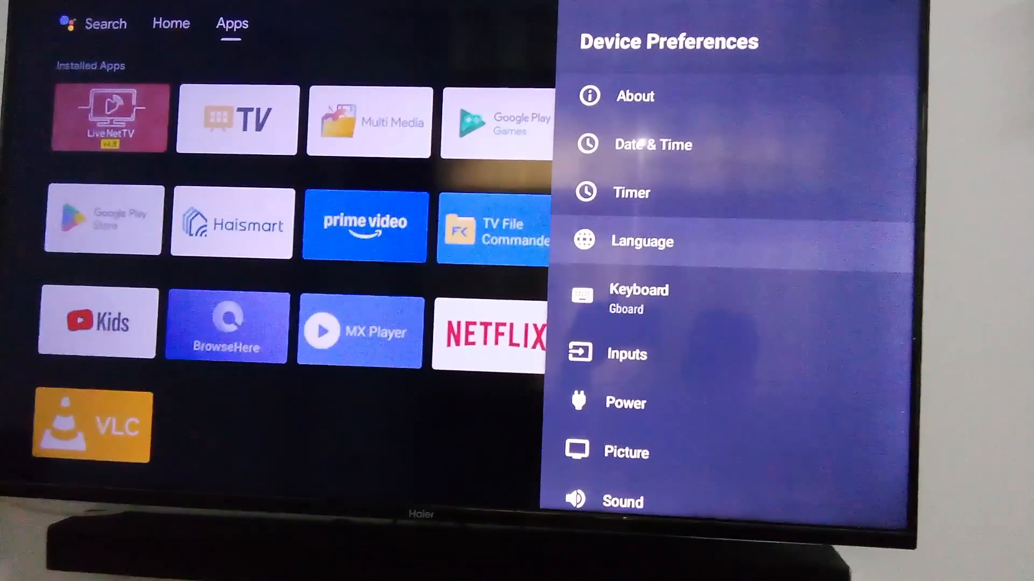
scroll("down", 3)
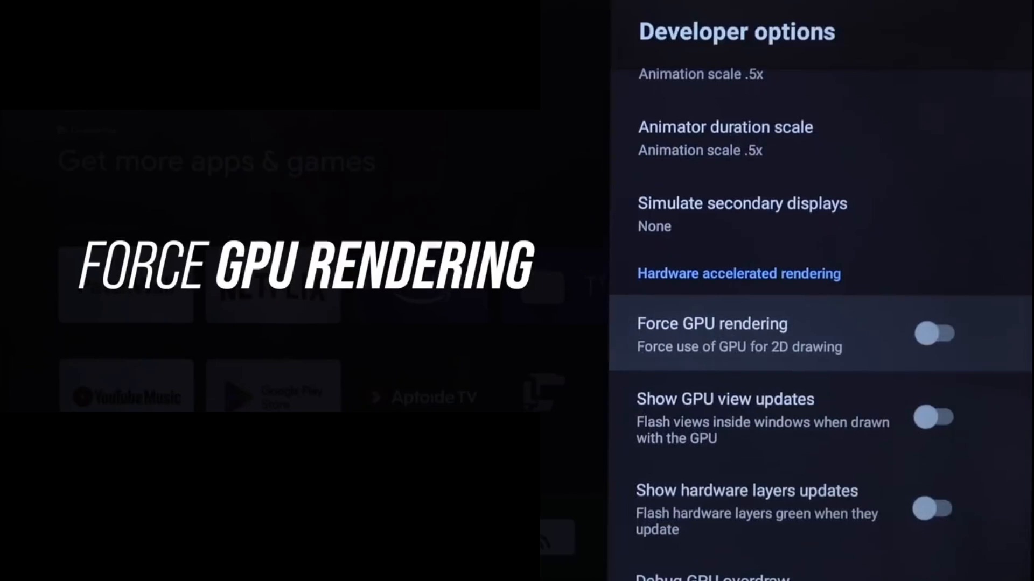
left_click(936, 335)
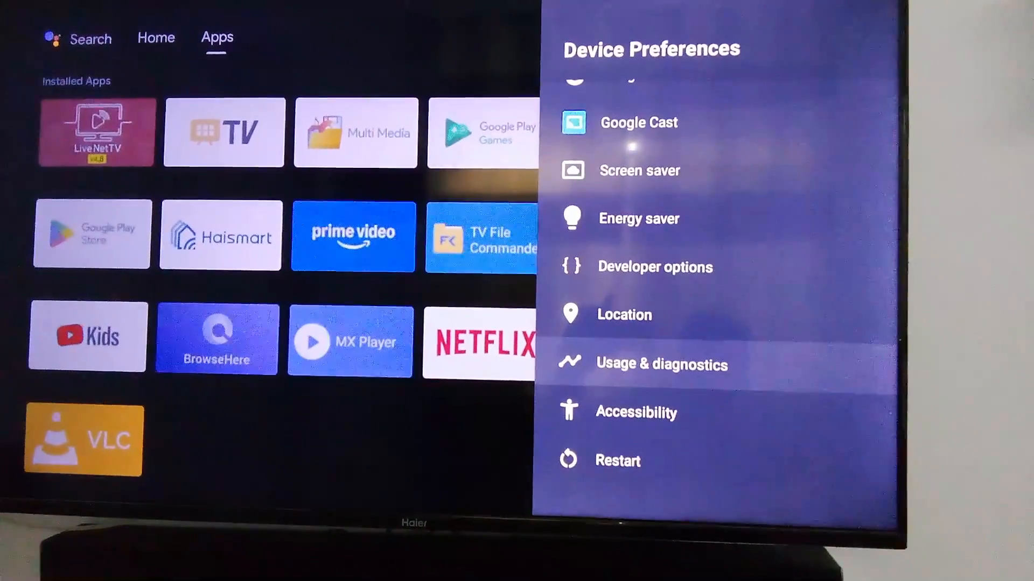
Exit Settings back to the home screen's installed apps list.
left_click(661, 364)
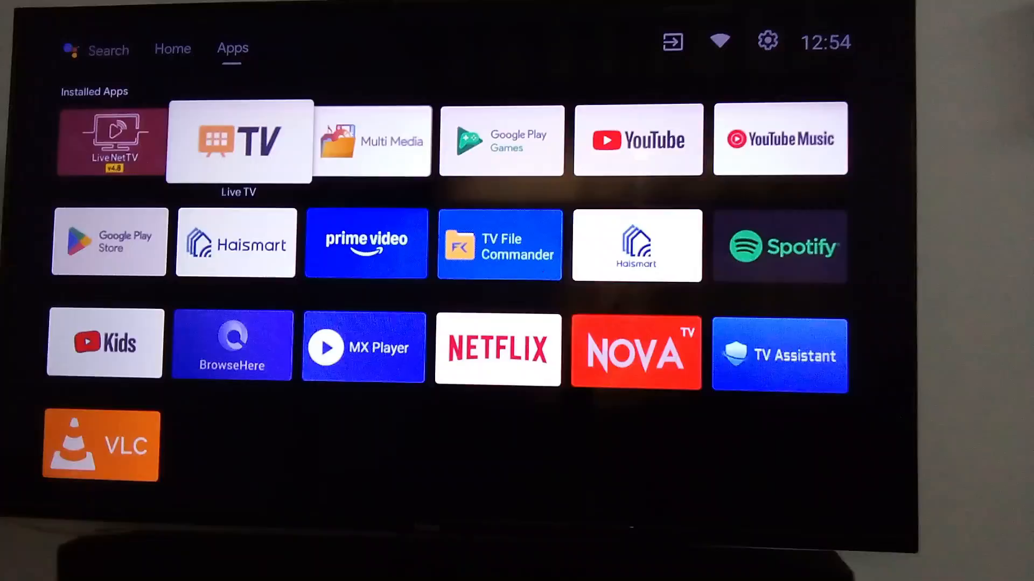
Scroll the home Apps list and launch the Google Play Store tile.
scroll("down", 3)
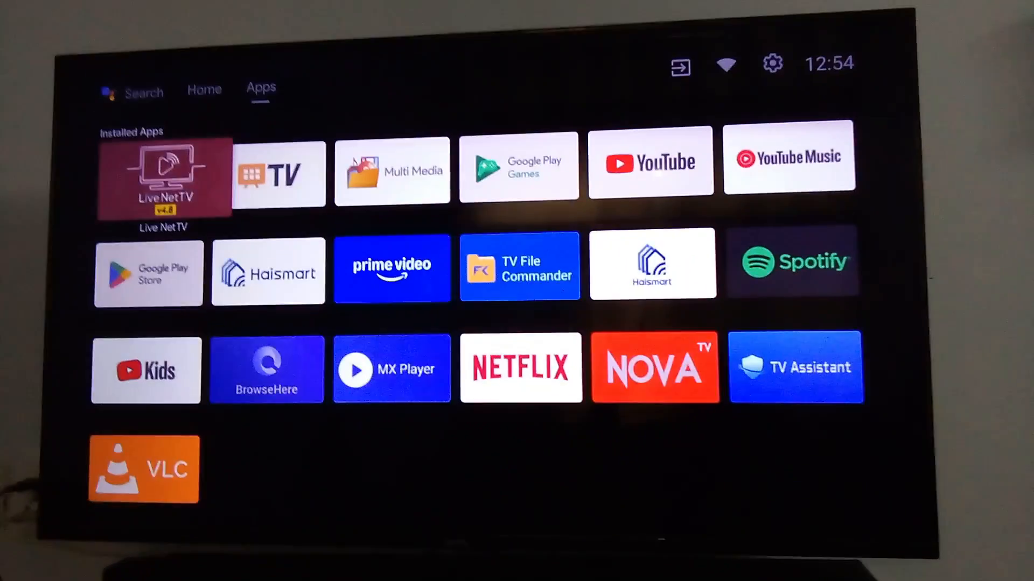
left_click(195, 86)
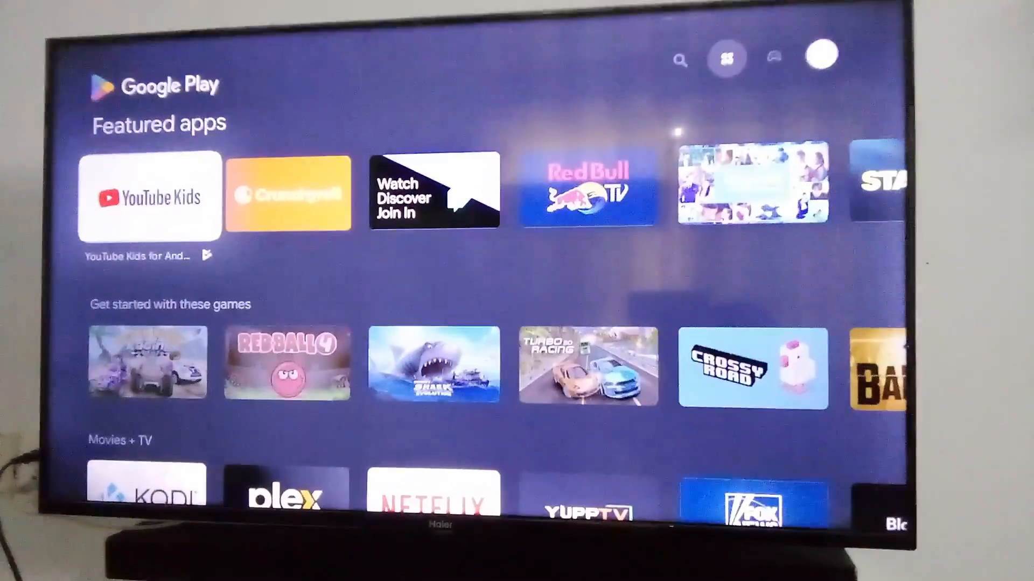
Show Play Store's Auto-update apps choices from Settings, currently at 'any time'.
scroll("down", 3)
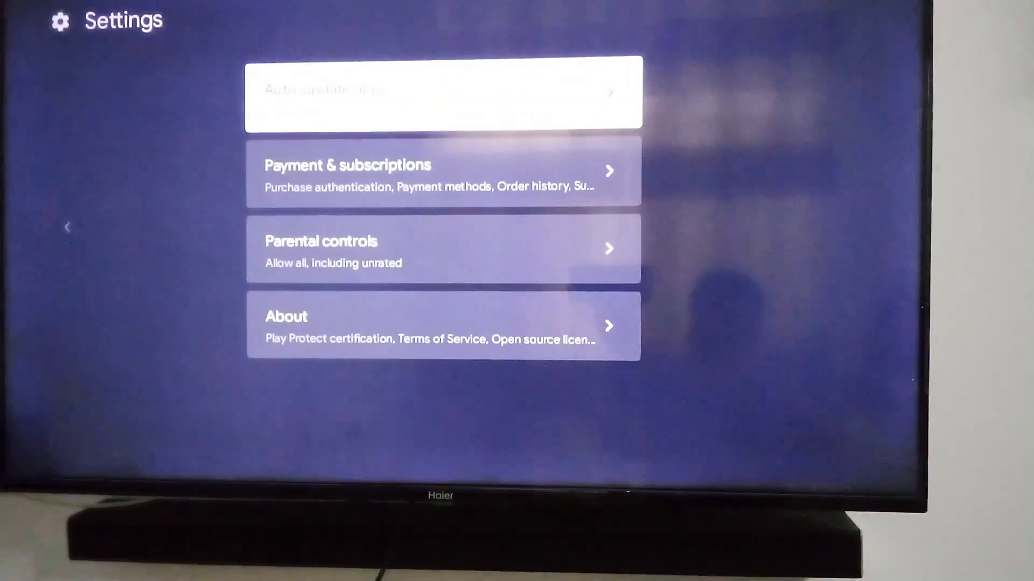
left_click(434, 92)
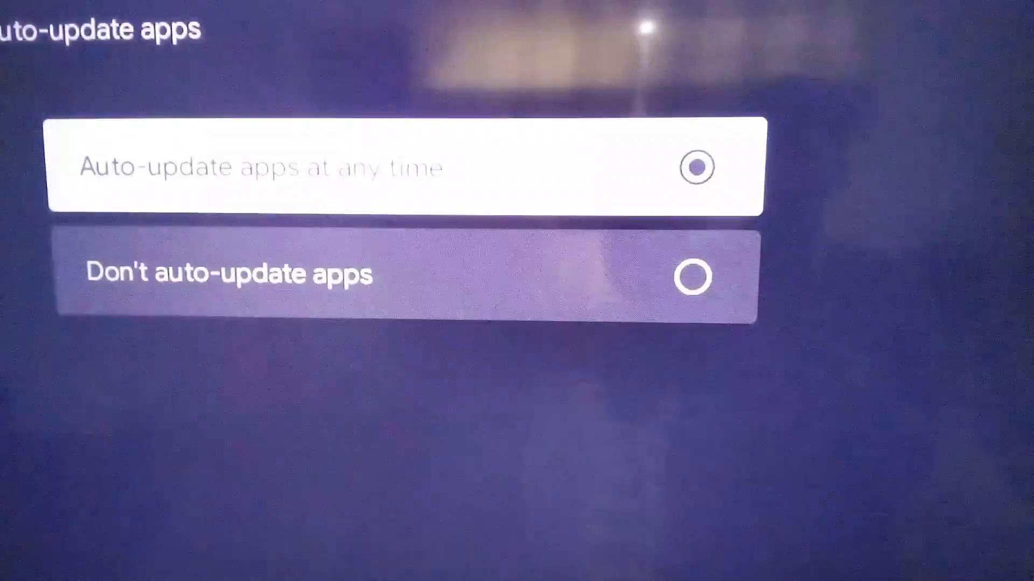